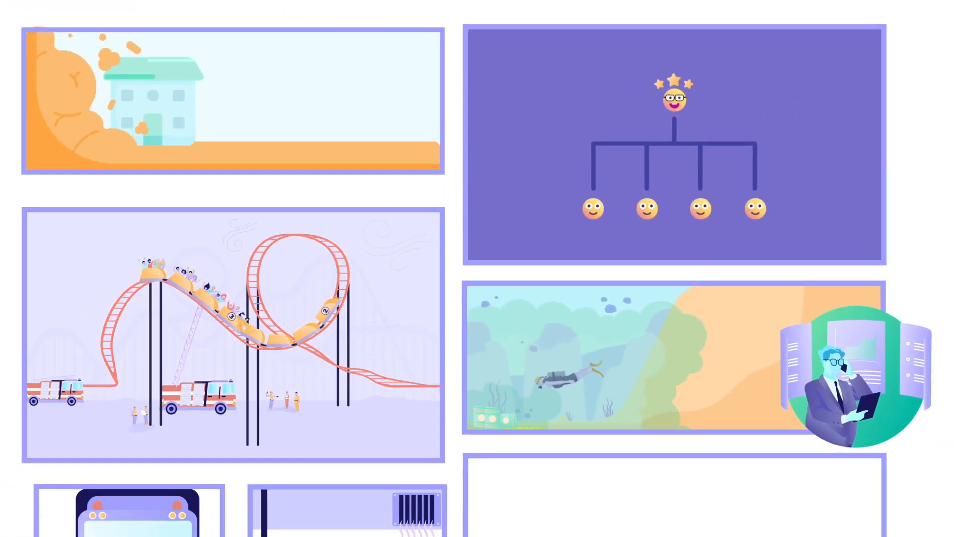
- Scroll past the course illustration overview to reach the Effective leaders slide
{"action": "scroll", "scroll_direction": "down", "scroll_amount": 3}
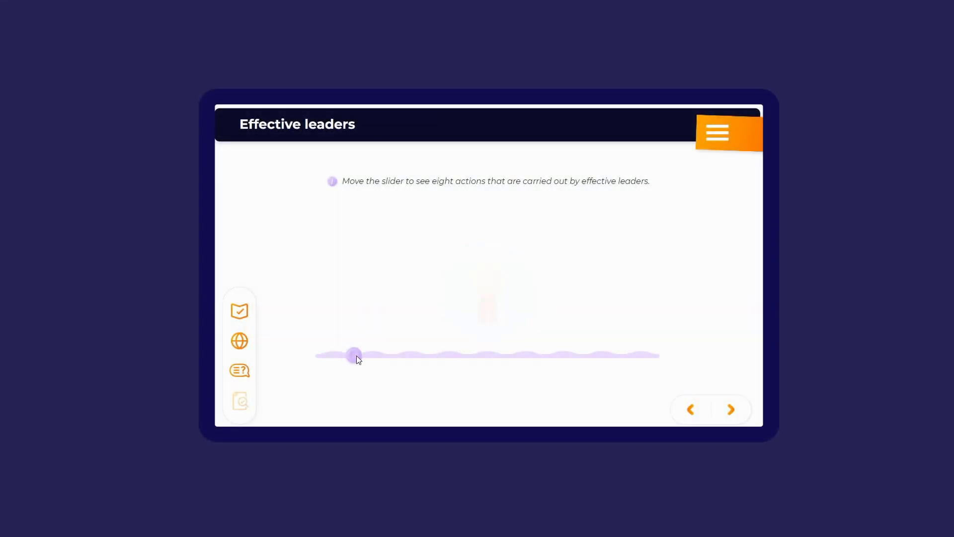
- Slide along the eight-actions slider to reveal Challenge the status quo and further leader actions
{"action": "left_click_drag", "start_coordinate": [354, 355], "coordinate": [378, 354]}
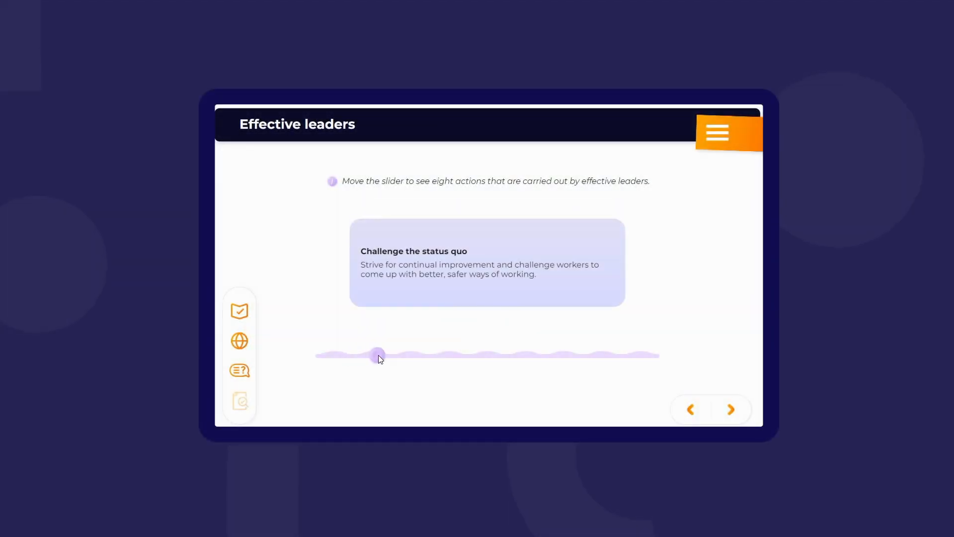
{"action": "left_click_drag", "start_coordinate": [378, 356], "coordinate": [417, 356]}
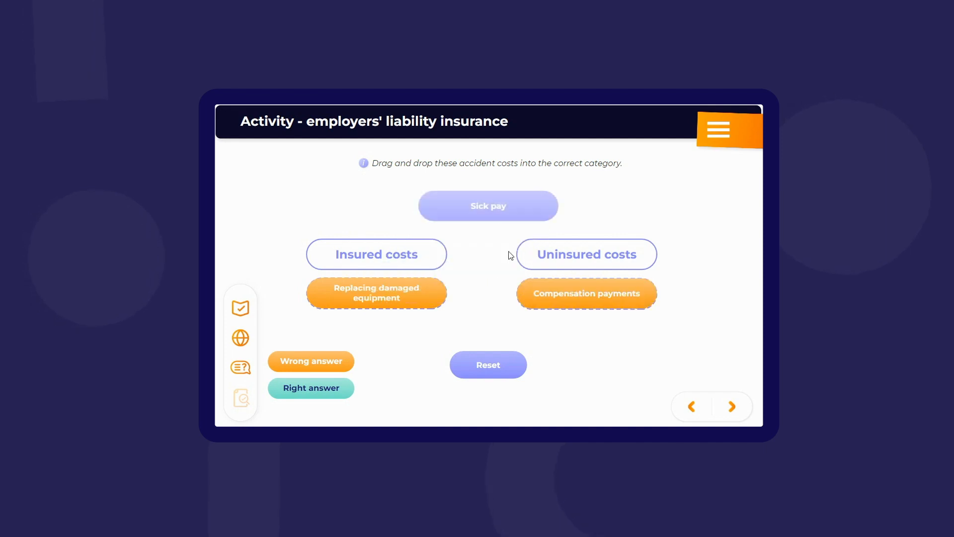
- Sort Sick pay under Insured costs and Overtime payments under Uninsured costs, then continue to the video
{"action": "left_click_drag", "start_coordinate": [487, 206], "coordinate": [376, 292]}
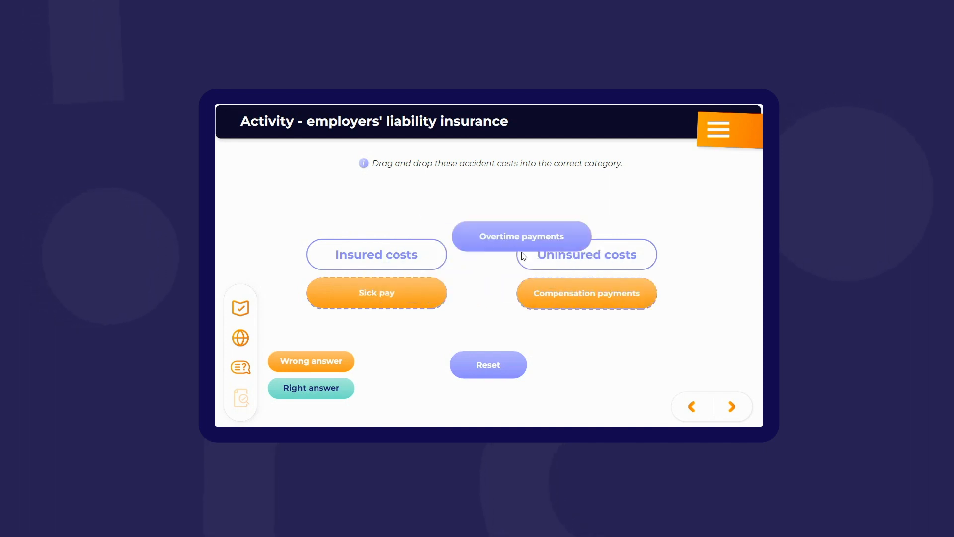
{"action": "left_click_drag", "start_coordinate": [521, 236], "coordinate": [587, 293]}
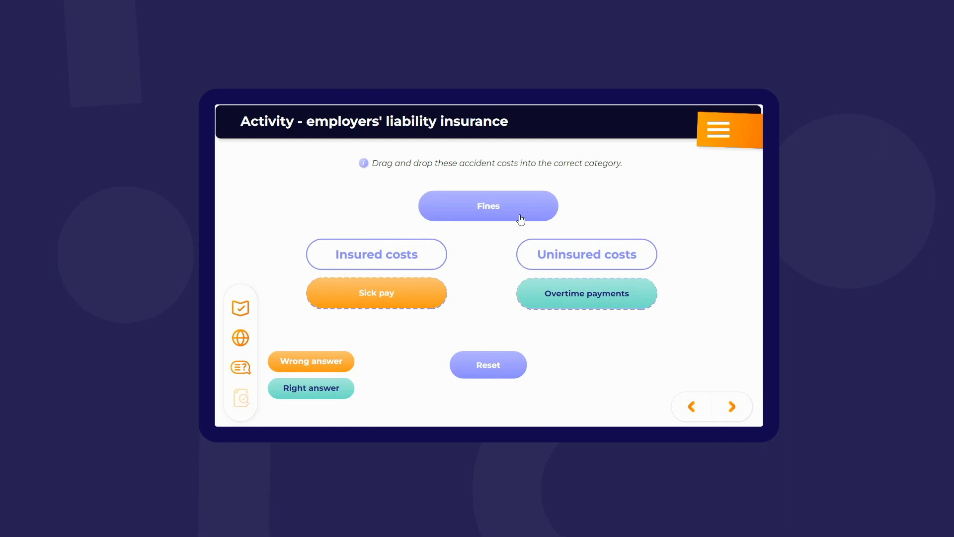
{"action": "left_click", "coordinate": [731, 405]}
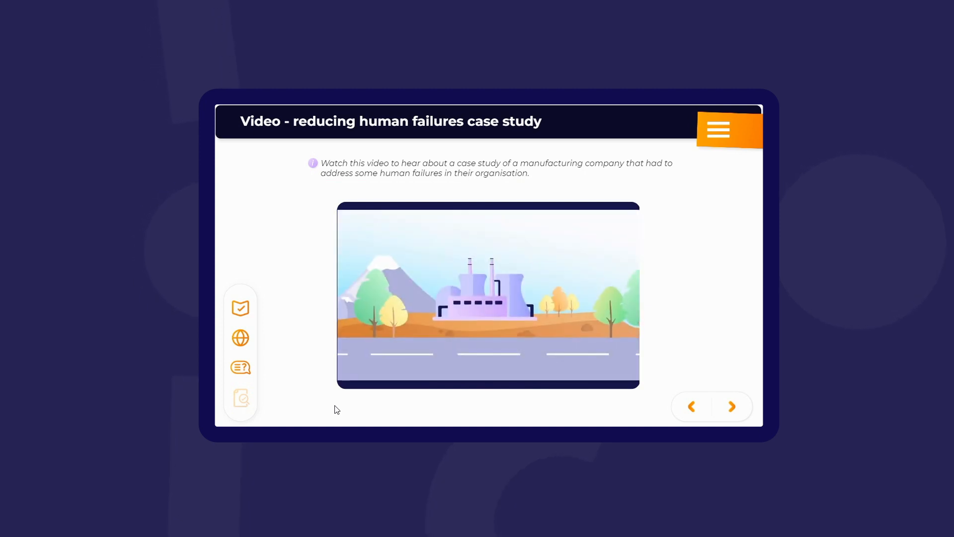
- Play the case study video and view the Confirmation bias and Errors explanations before reaching Question 2 of 6
{"action": "left_click", "coordinate": [488, 294]}
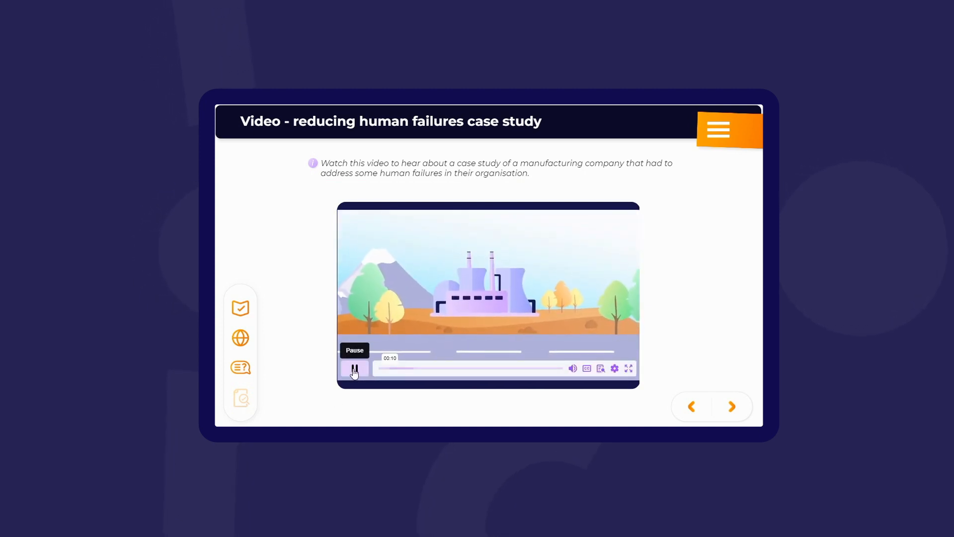
{"action": "left_click", "coordinate": [731, 406]}
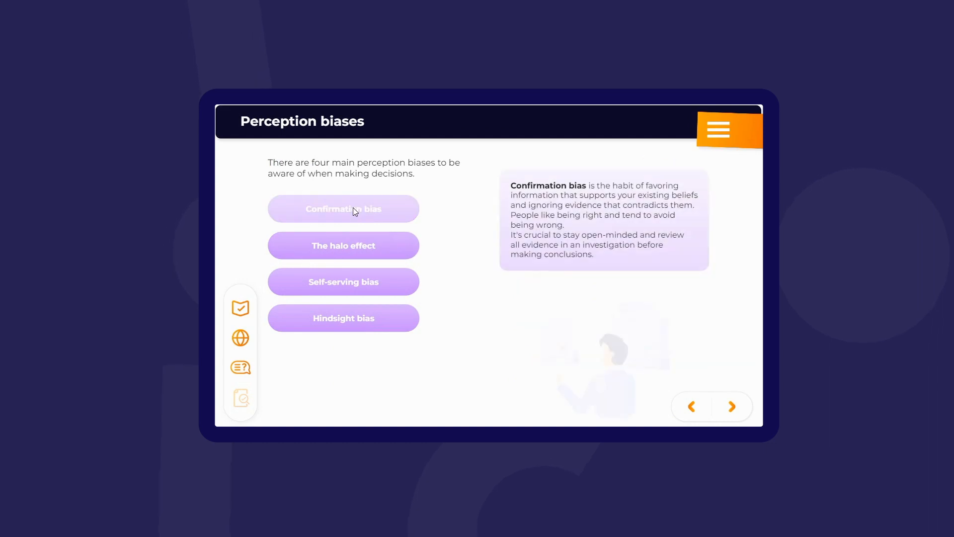
{"action": "left_click", "coordinate": [732, 406]}
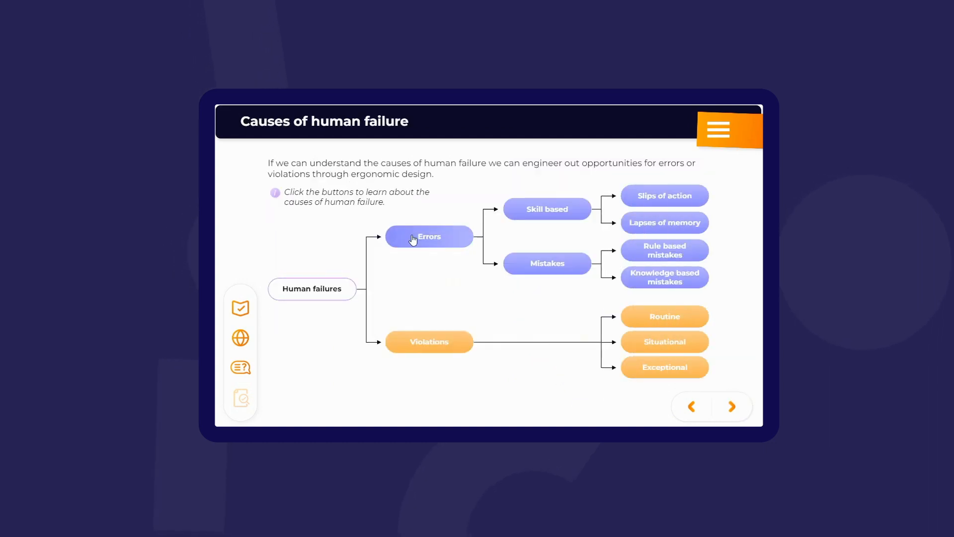
{"action": "left_click", "coordinate": [430, 237]}
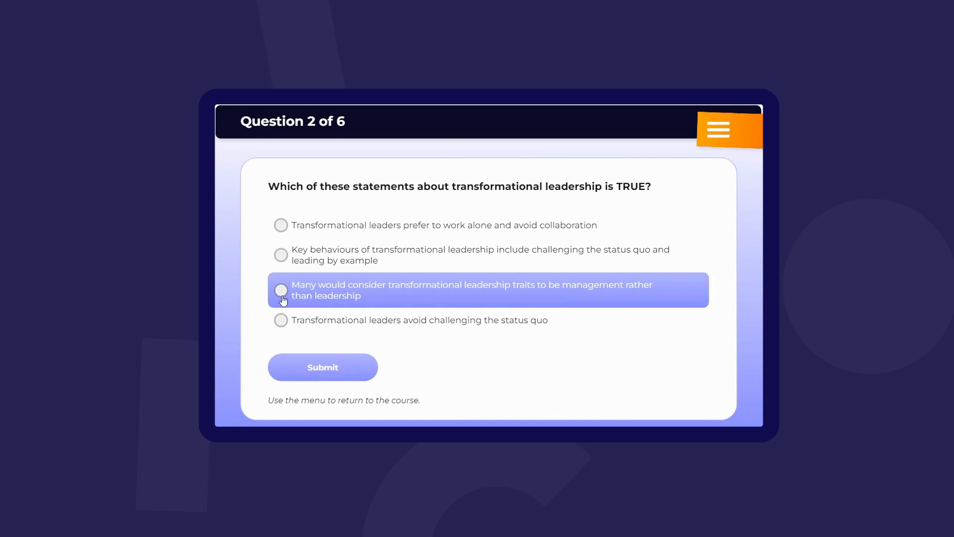
- Answer the transformational leadership question and reply to the technician's lockout concern in the scenario
{"action": "left_click", "coordinate": [322, 368]}
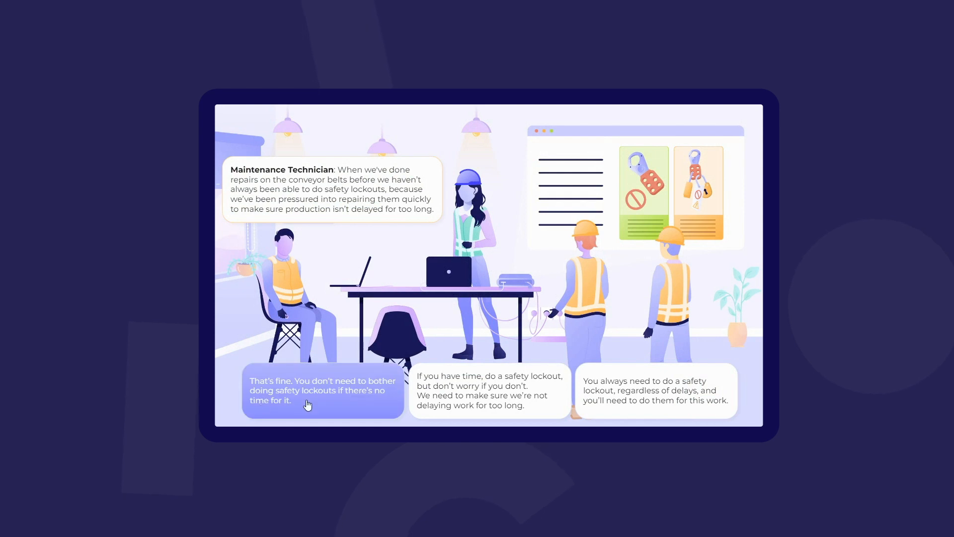
{"action": "left_click", "coordinate": [656, 391]}
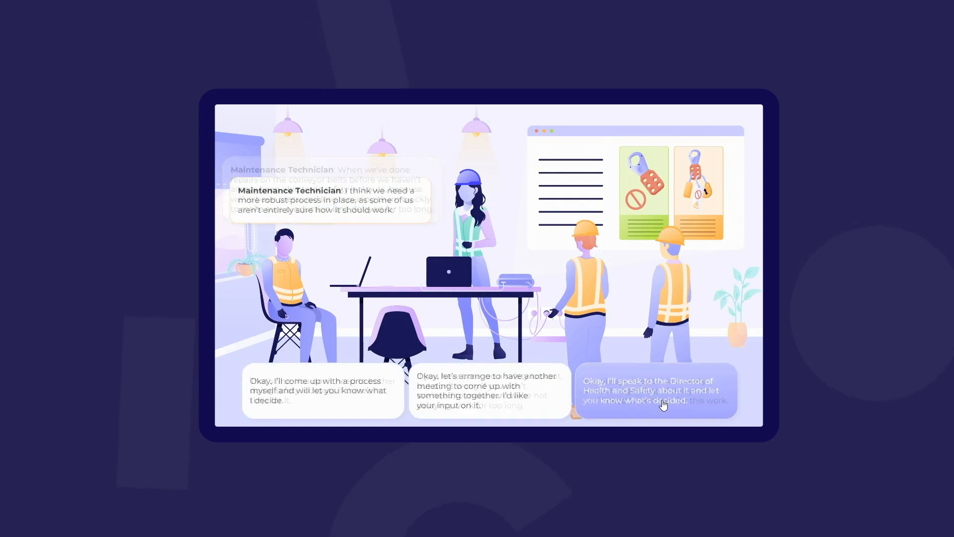